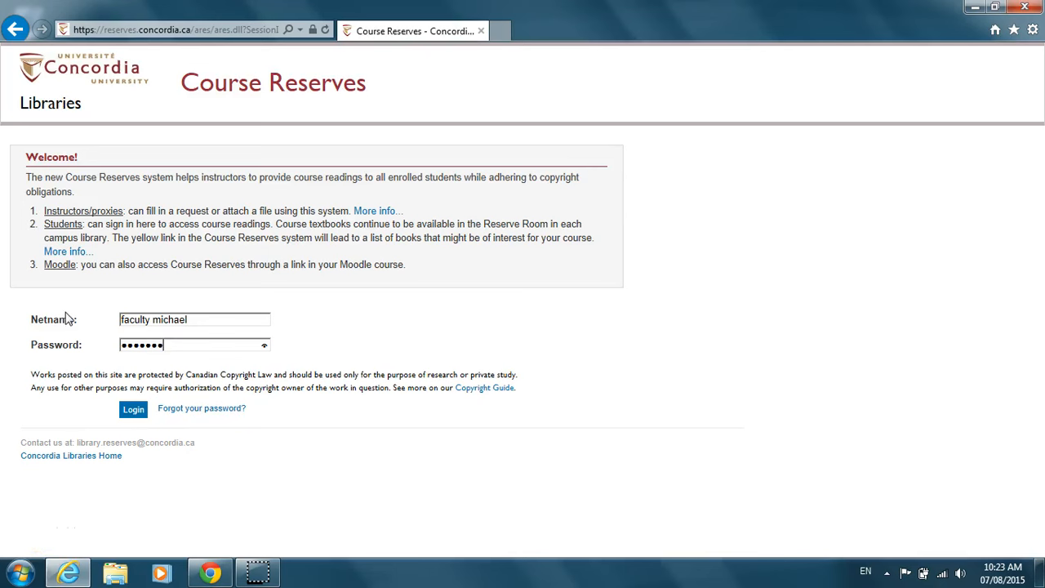
mouse_move(31, 338)
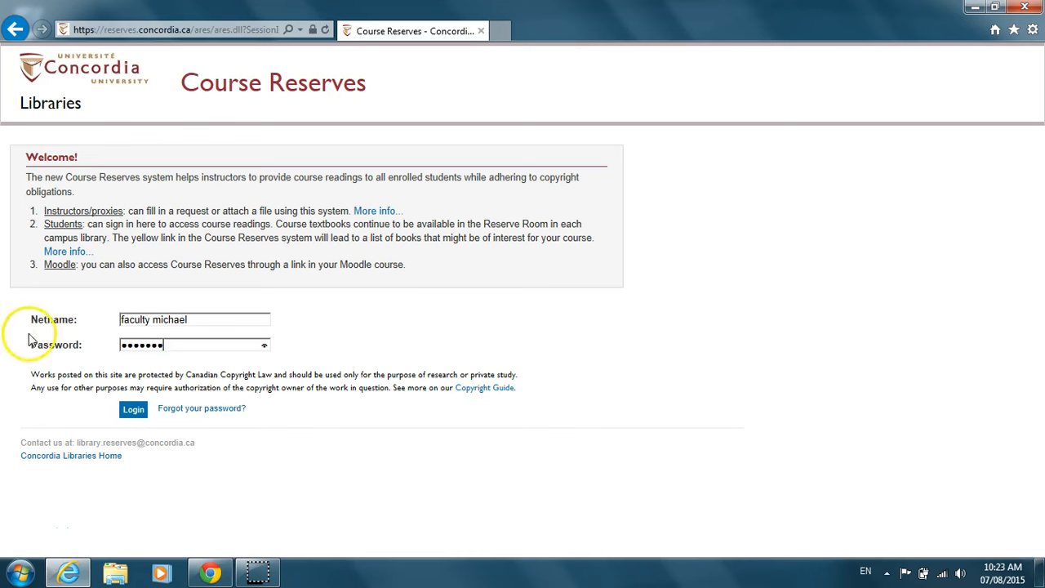
Sign in to Course Reserves with the entered Netname and password
left_click(133, 408)
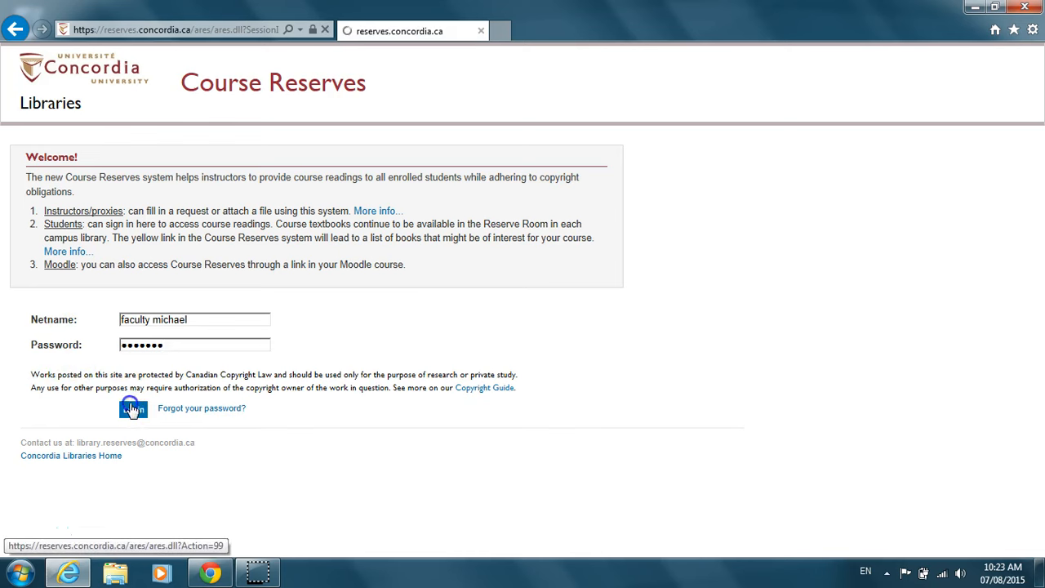
left_click(133, 408)
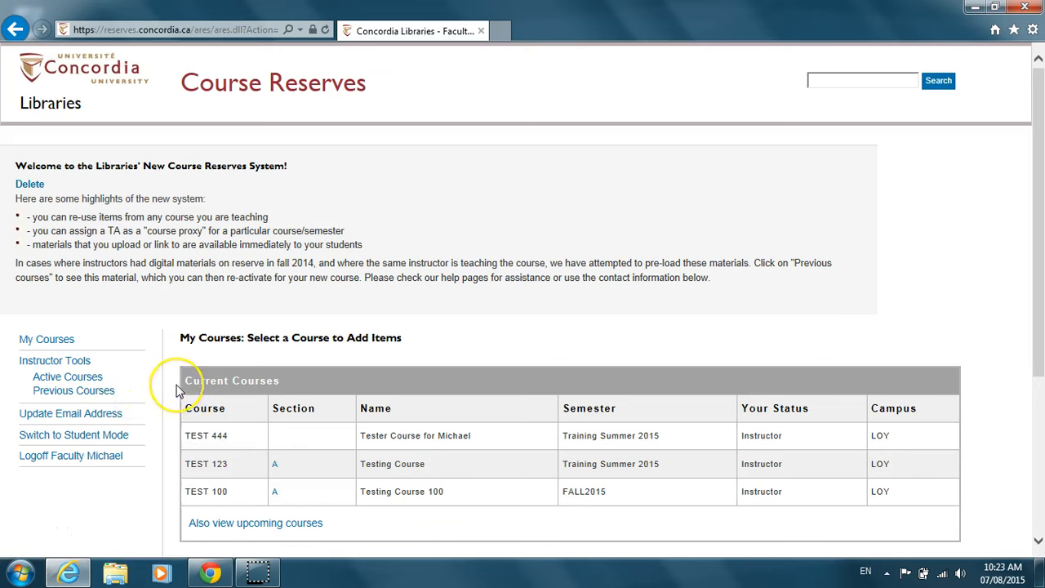
mouse_move(177, 389)
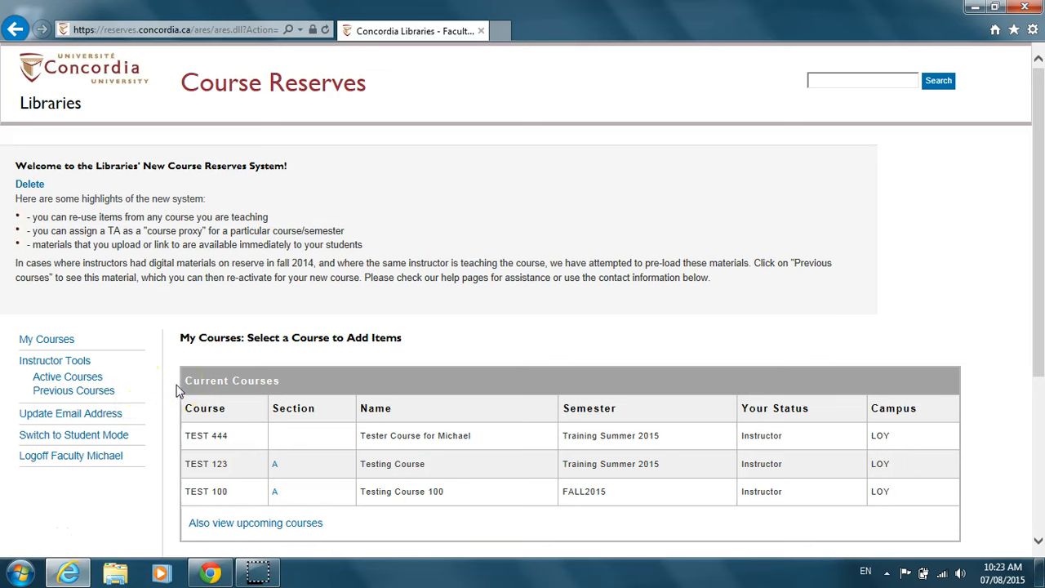
mouse_move(182, 382)
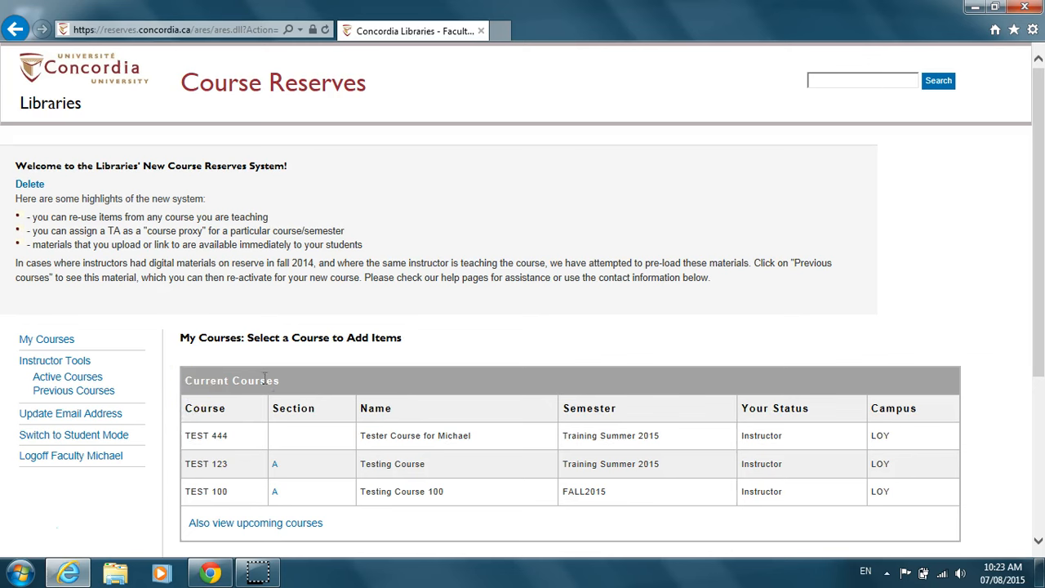
mouse_move(241, 490)
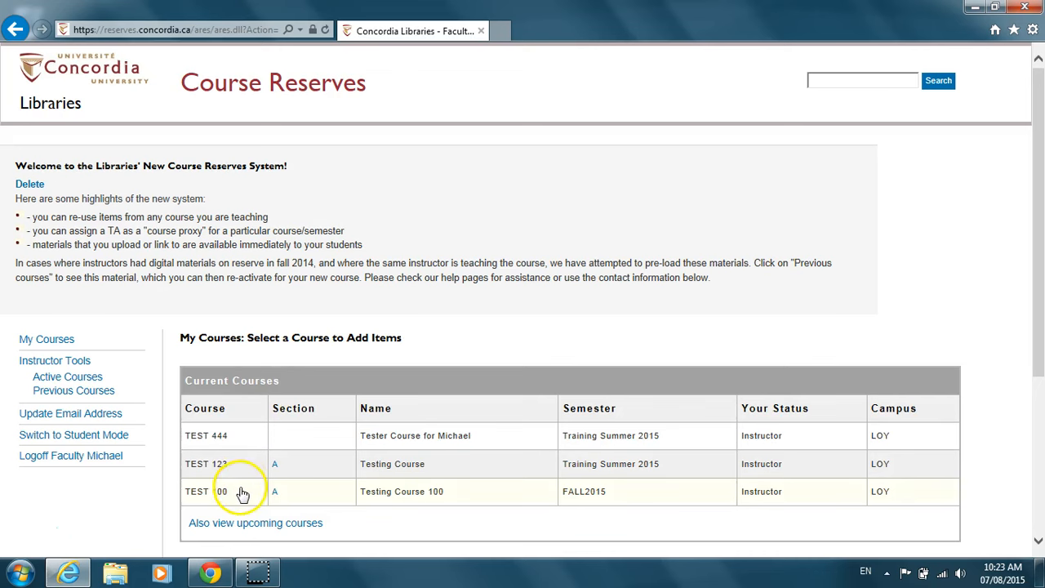
Select TEST 100 from the Current Courses table to view its digital materials
left_click(222, 490)
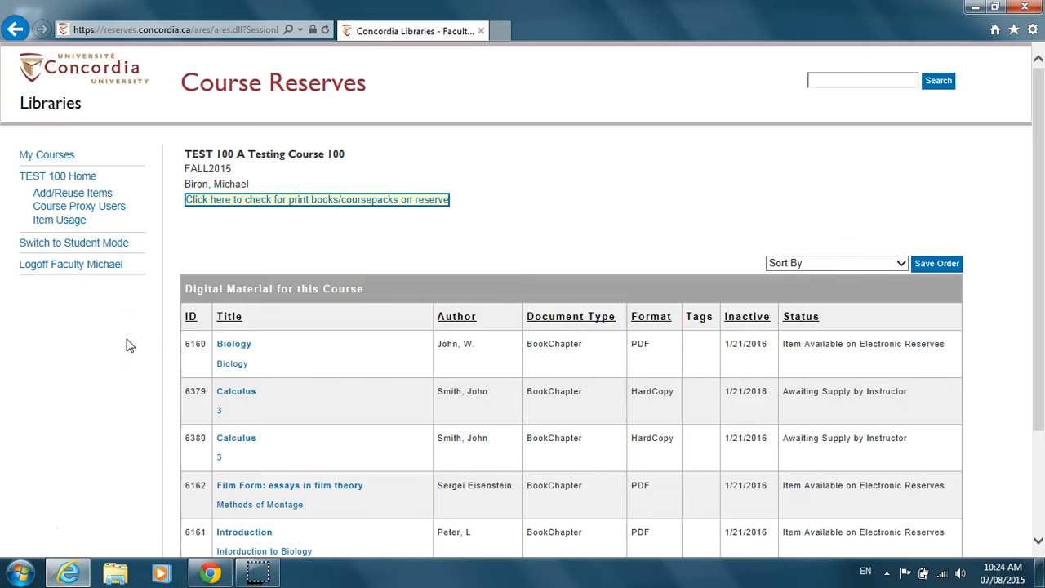
mouse_move(72, 193)
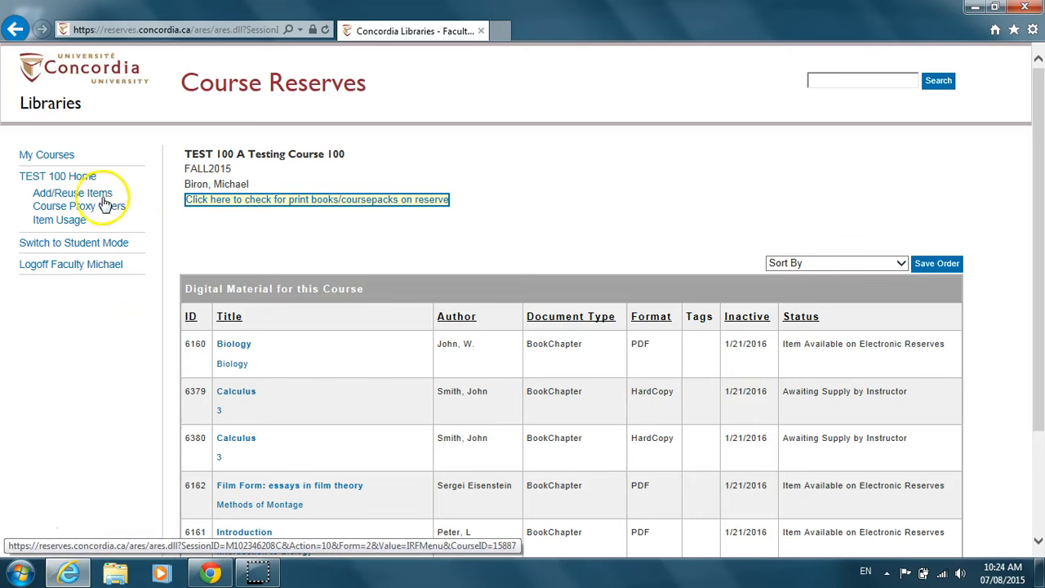
mouse_move(131, 210)
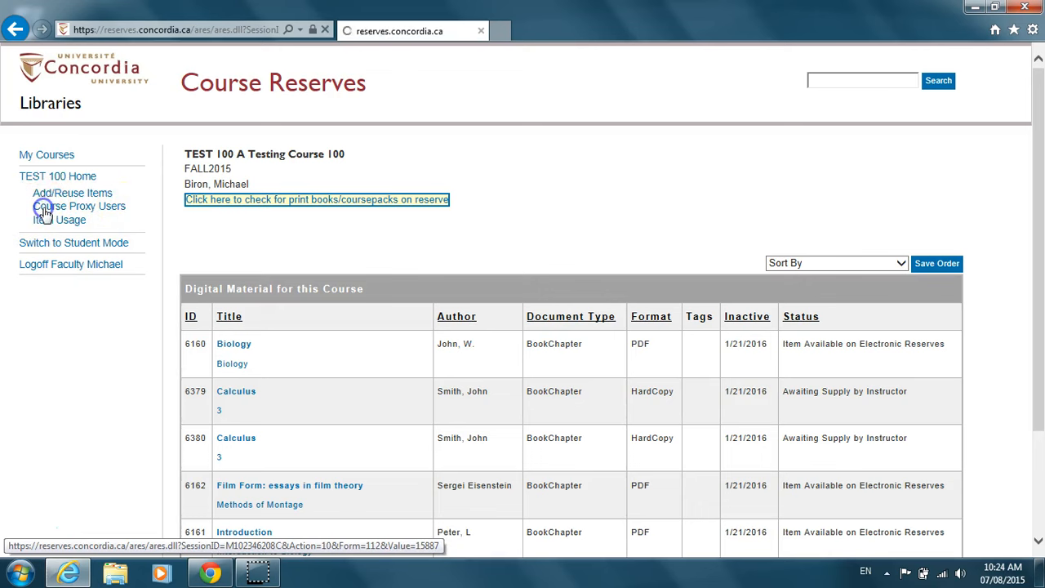
Add the user with Netname 'duk' as a proxy user for TEST 100
left_click(78, 206)
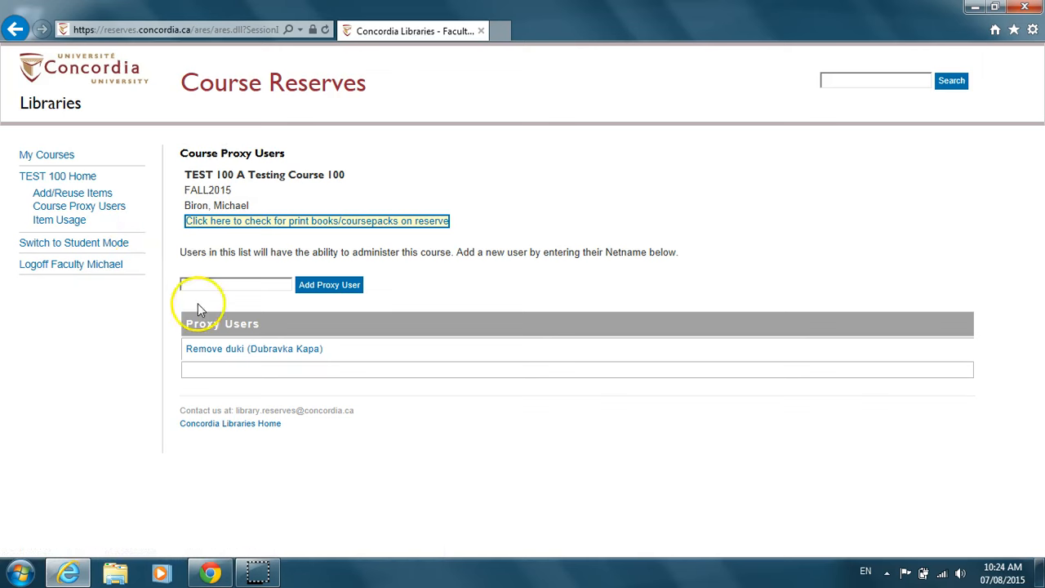
left_click(235, 284)
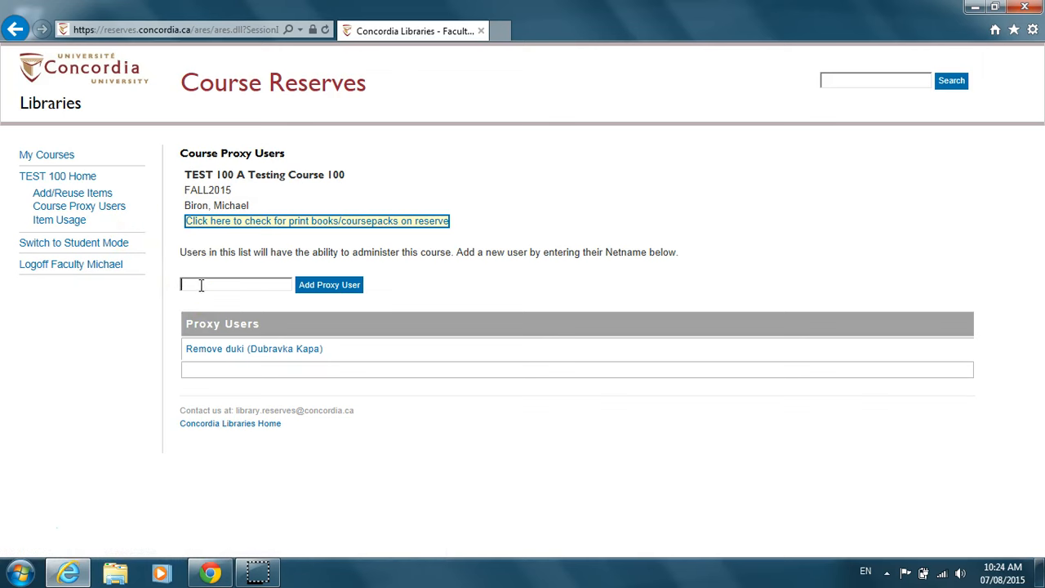
type("duki")
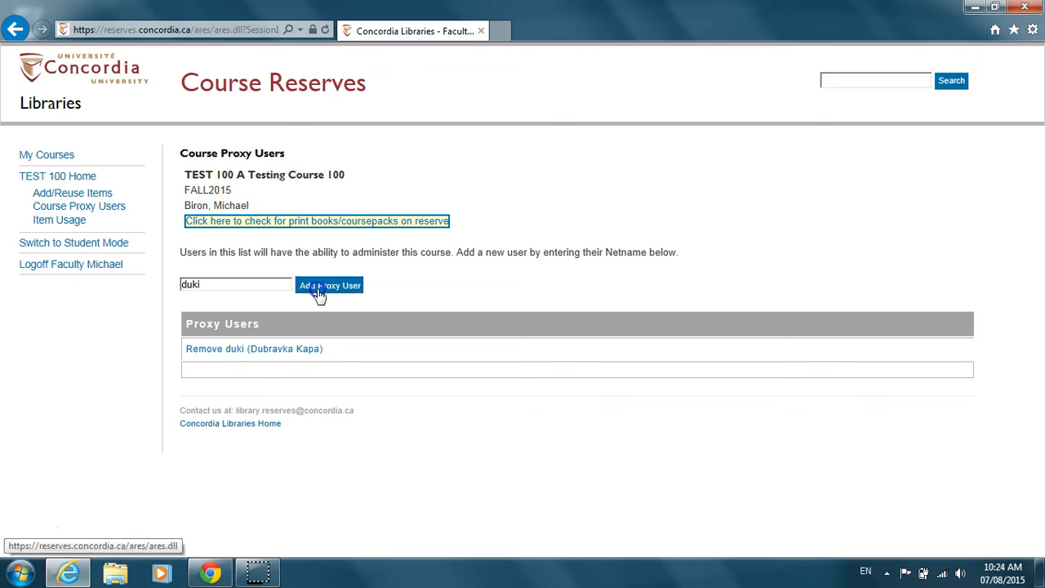
left_click(330, 284)
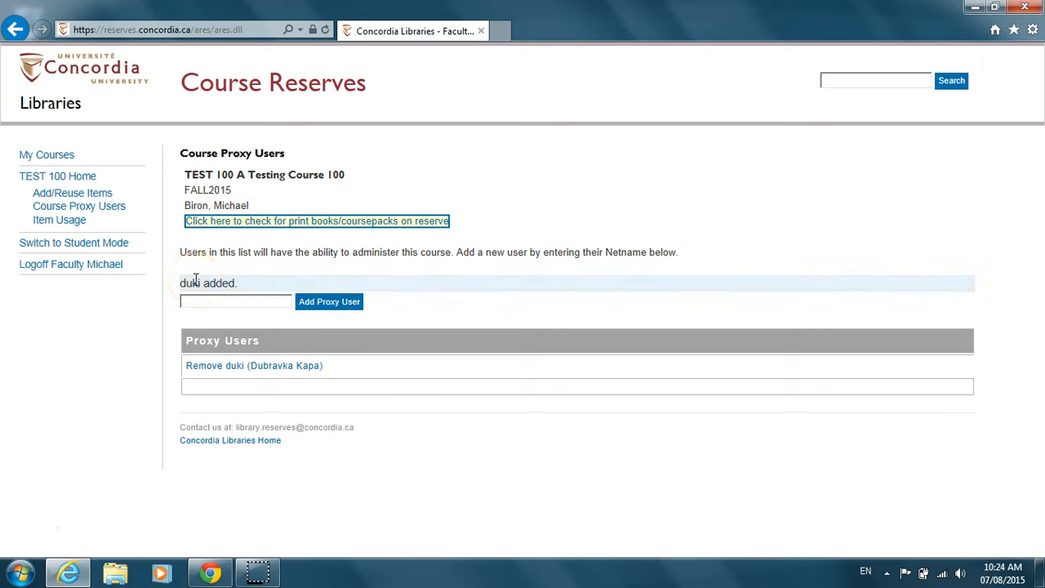
double_click(208, 283)
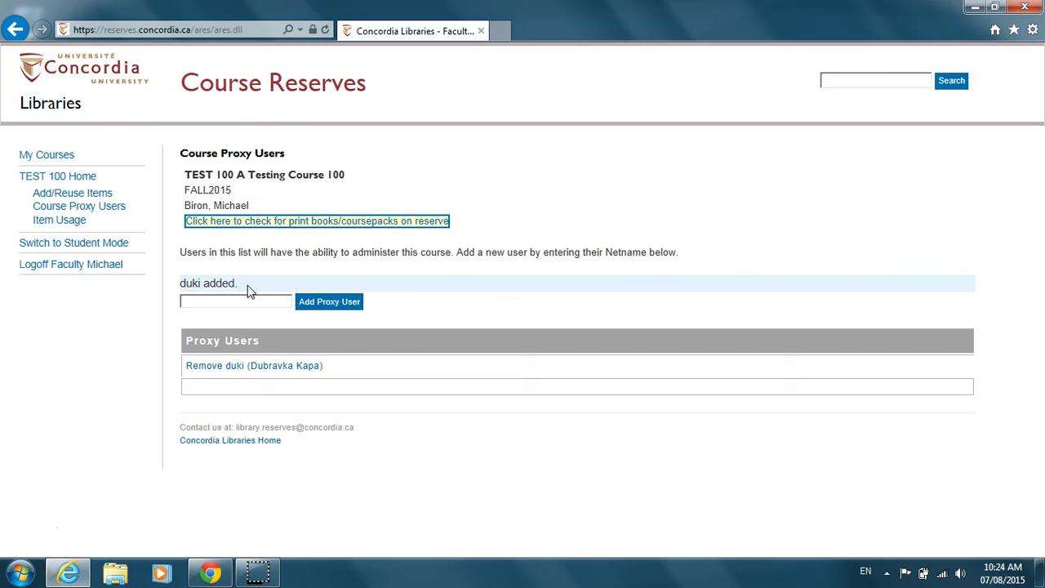
mouse_move(231, 366)
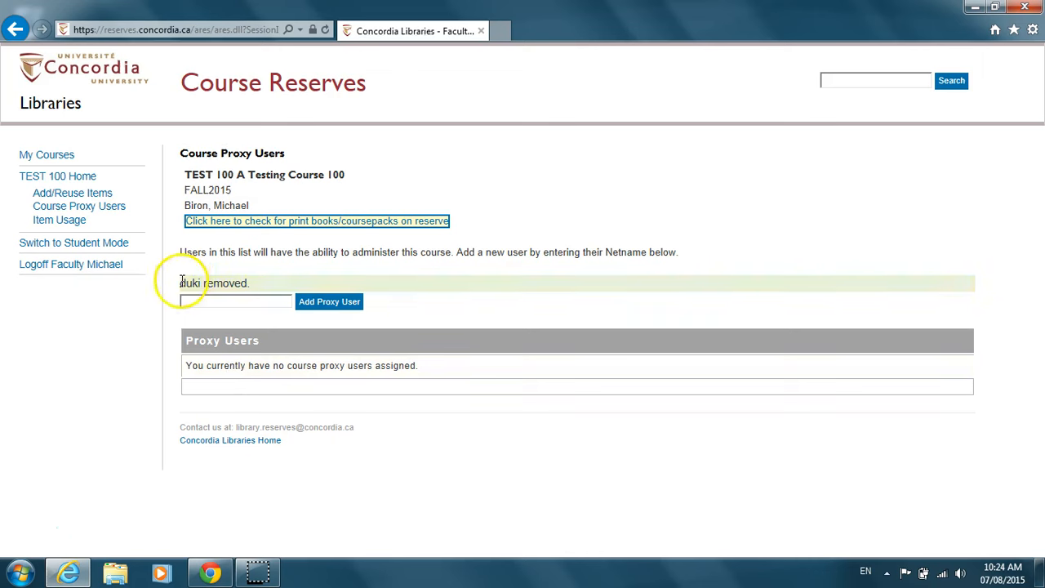
Highlight the confirmation that the proxy user was removed from TEST 100
double_click(213, 282)
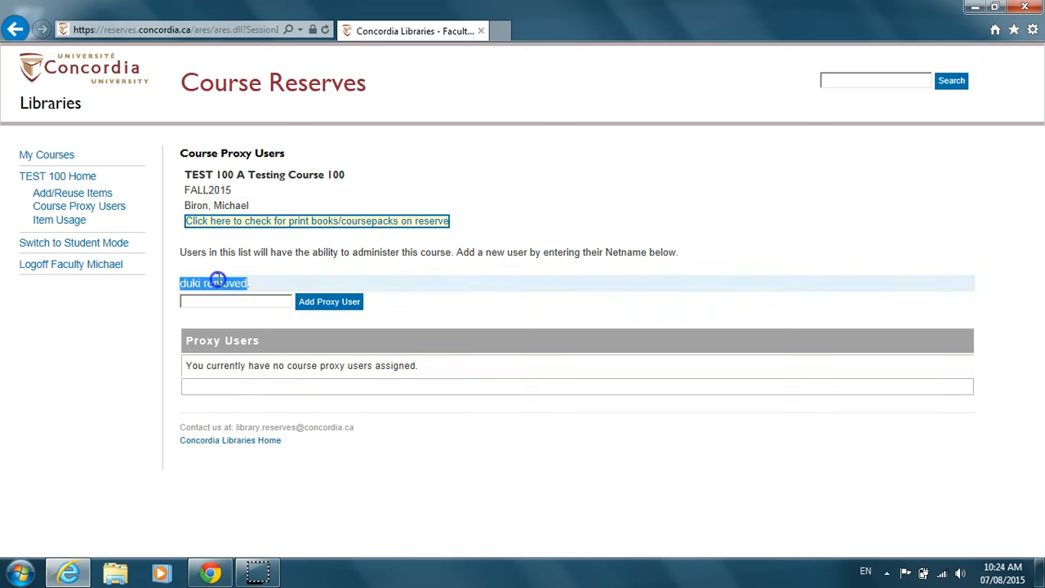